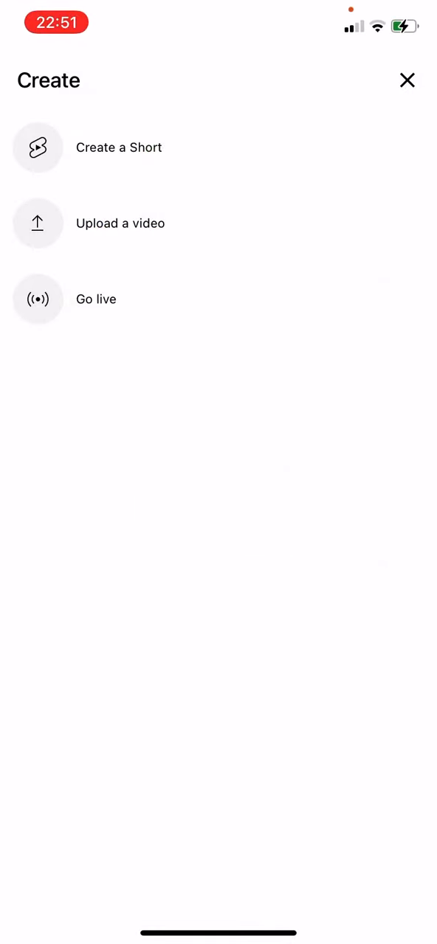
# Choose Upload a video from the Create menu to begin a new upload
pyautogui.click(119, 222)
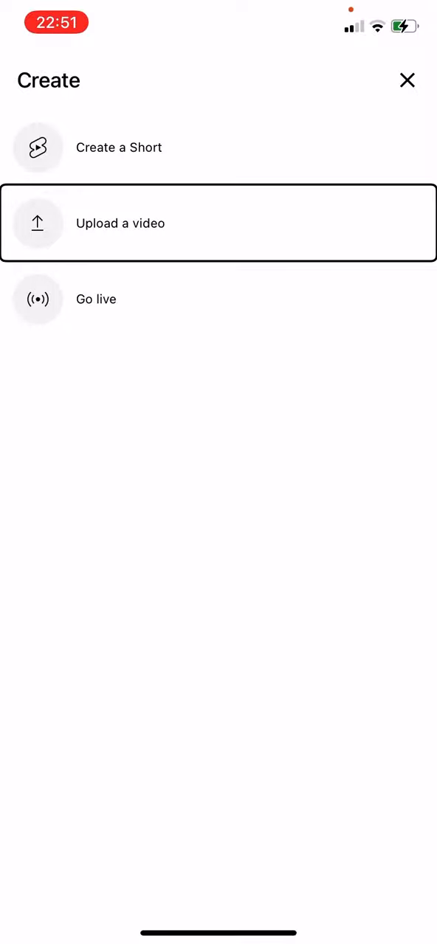
pyautogui.click(218, 223)
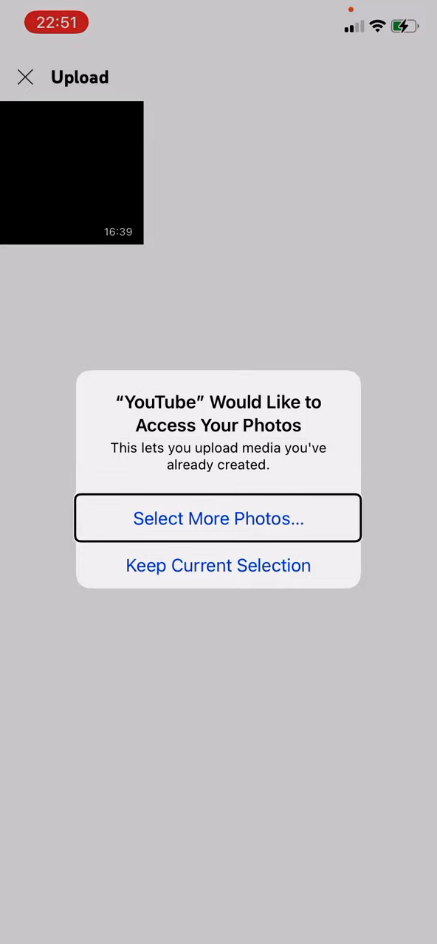
# Grant library access and pick the 13:33 video as the upload
pyautogui.click(218, 519)
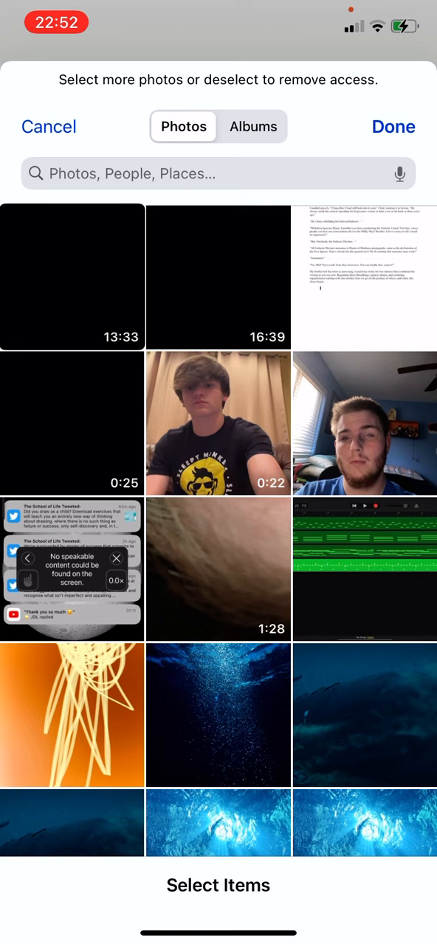
pyautogui.click(71, 278)
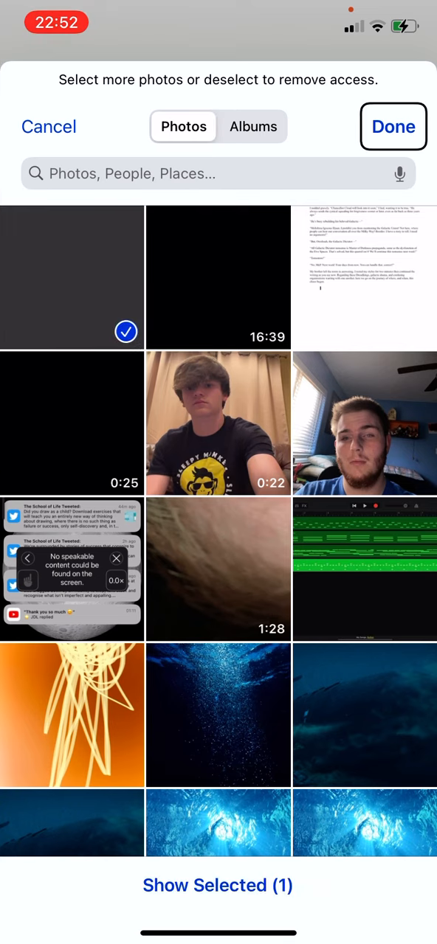
pyautogui.click(392, 127)
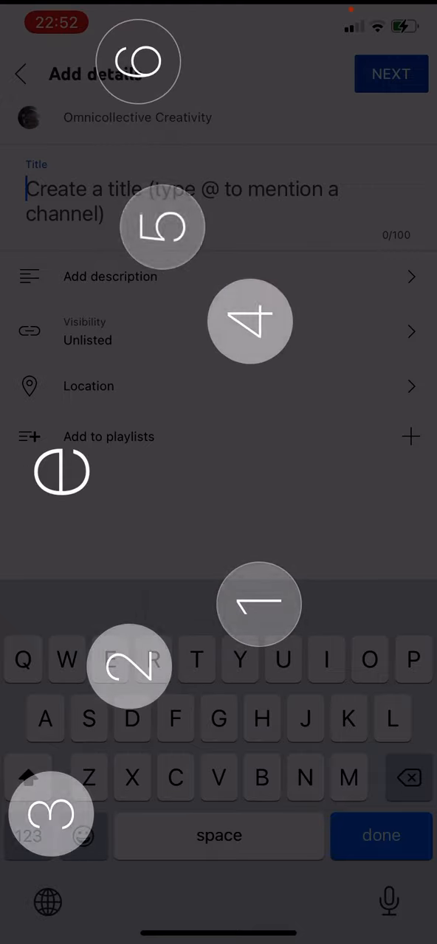
# Title the upload 'Omnivibes: Side 2: Light Name Symphony (Part 2)'
pyautogui.write('Omnivibes: Side 2:')
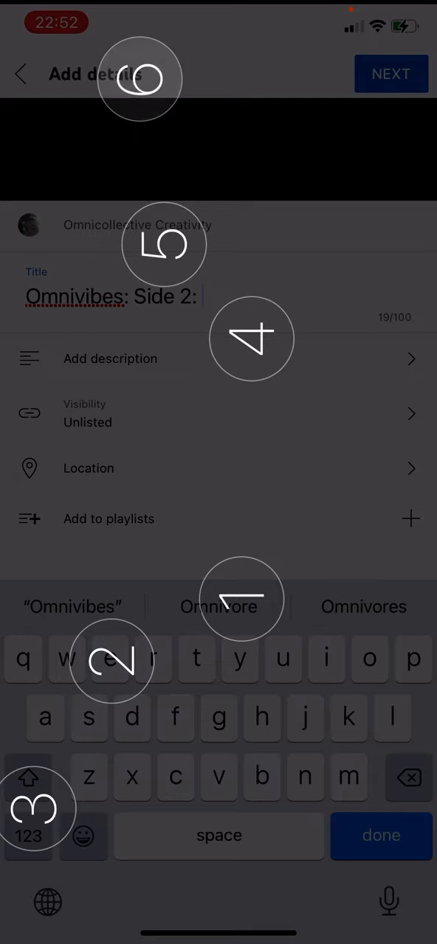
pyautogui.write('Light')
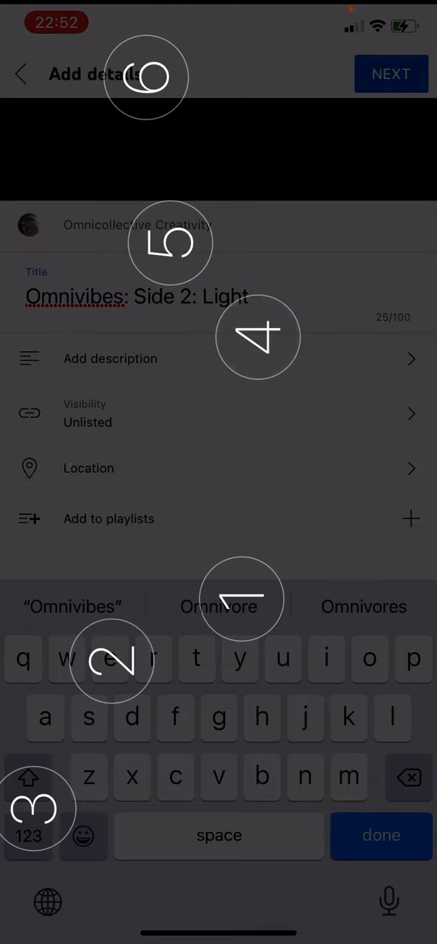
pyautogui.write('Name')
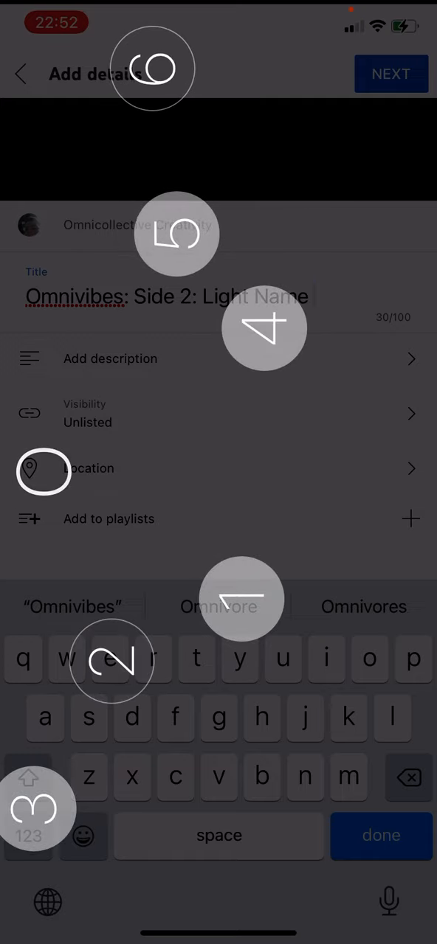
pyautogui.write('Symphony (Part 2')
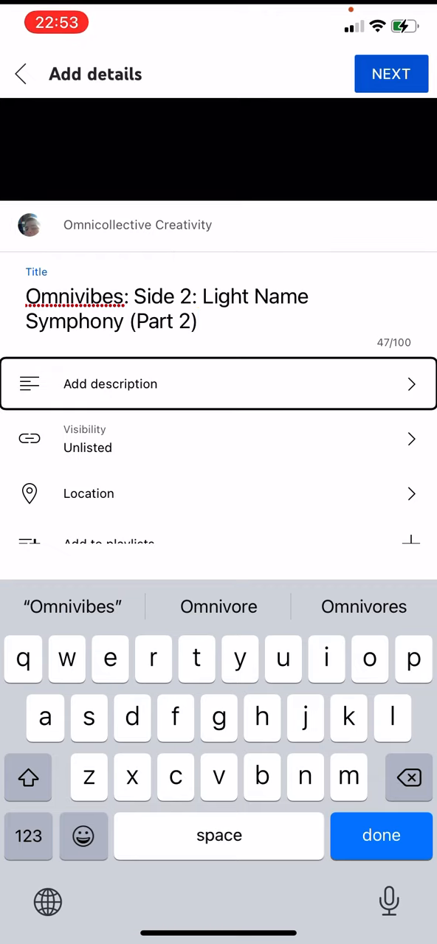
# Describe Light Name Symphony Part 2 with yet more arpeggios, Apple Loops and manual drums
pyautogui.click(218, 384)
pyautogui.write('Part 2 of')
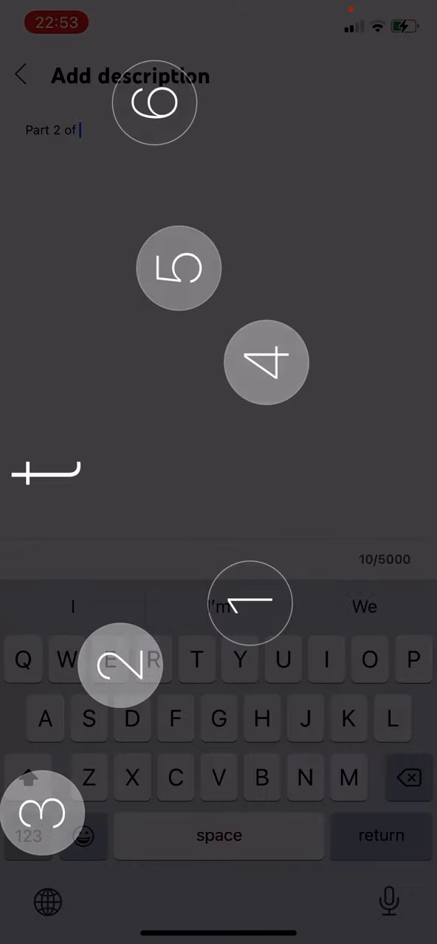
pyautogui.write('Light Name Symphony, created with')
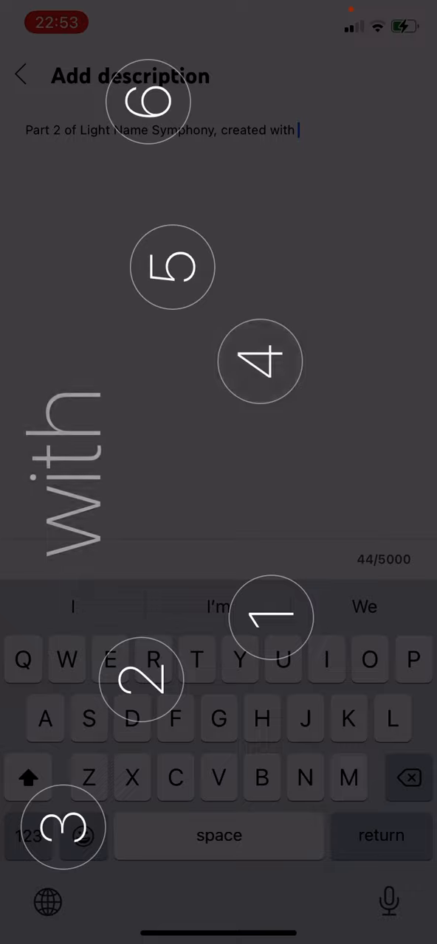
pyautogui.write('yet more')
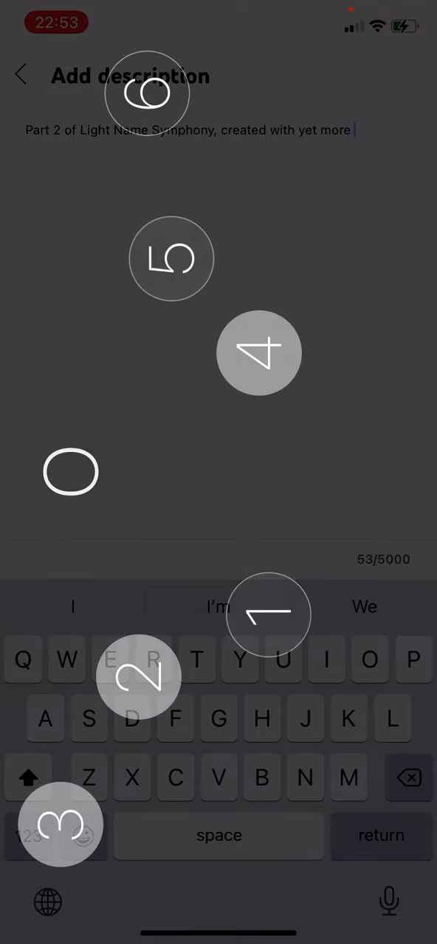
pyautogui.write('arpeggios and')
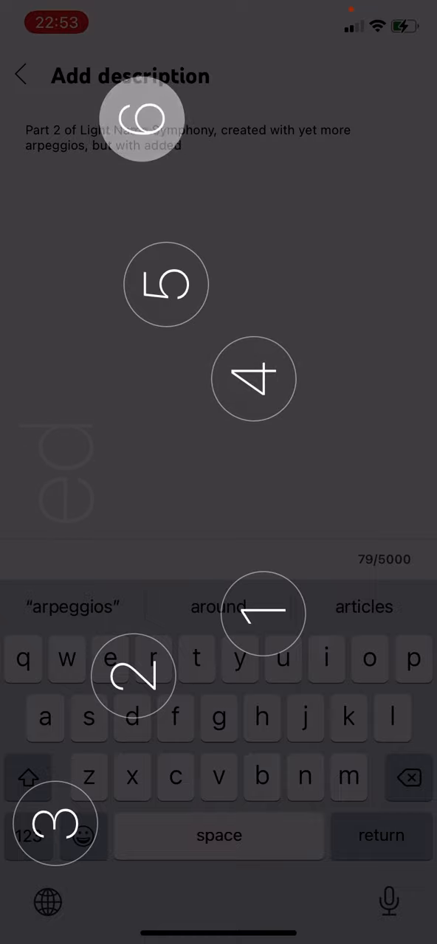
pyautogui.write('Apple Loops and')
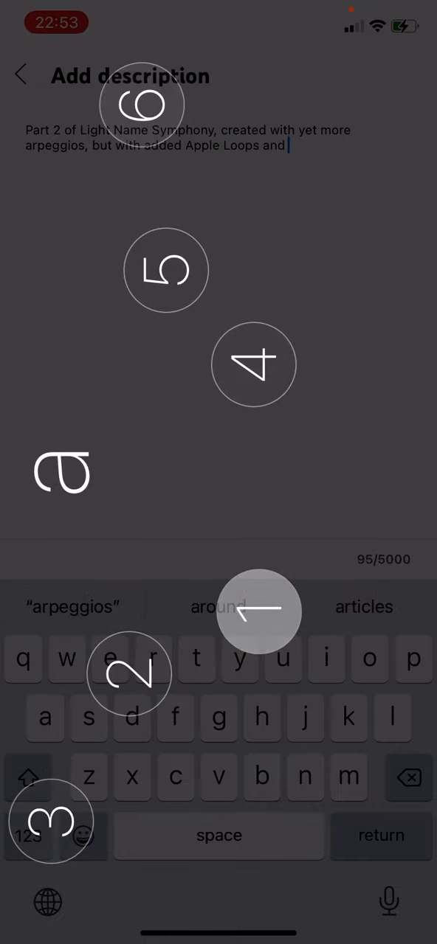
pyautogui.write('manual')
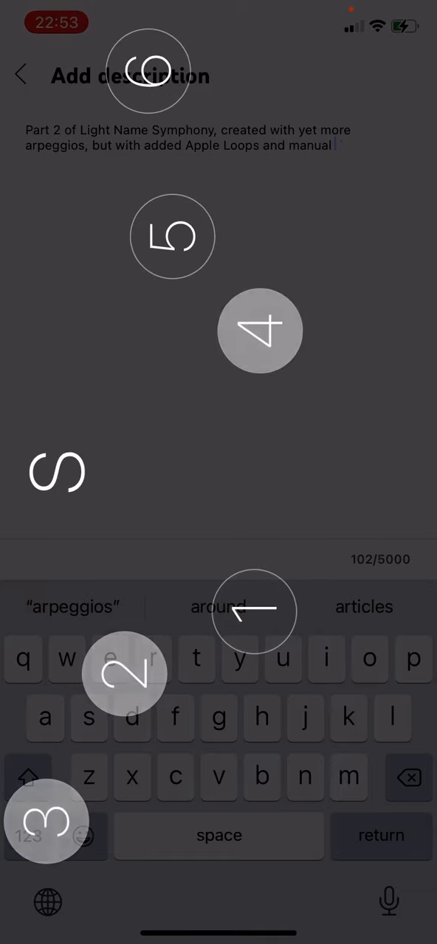
pyautogui.write('drums and melodies for variety.')
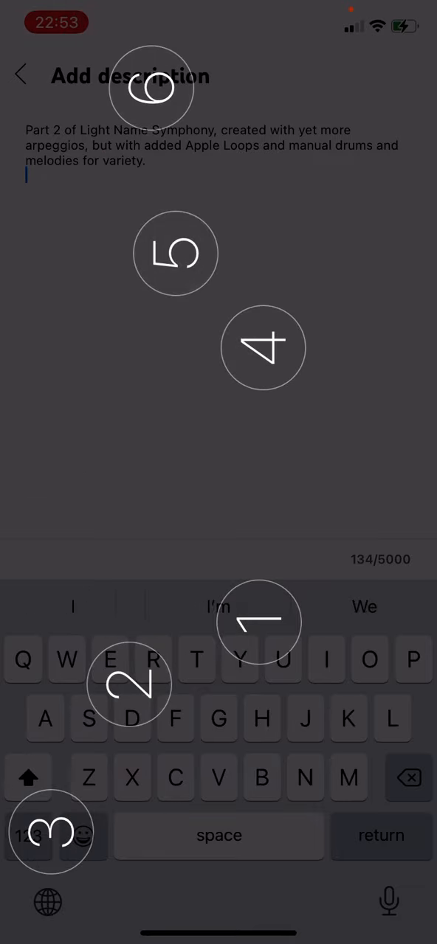
# Close the description with 'Hope you enjoy... Peace!' signed Pitchmaster of Omnicollective Creativity
pyautogui.write('Hope you enjoy this')
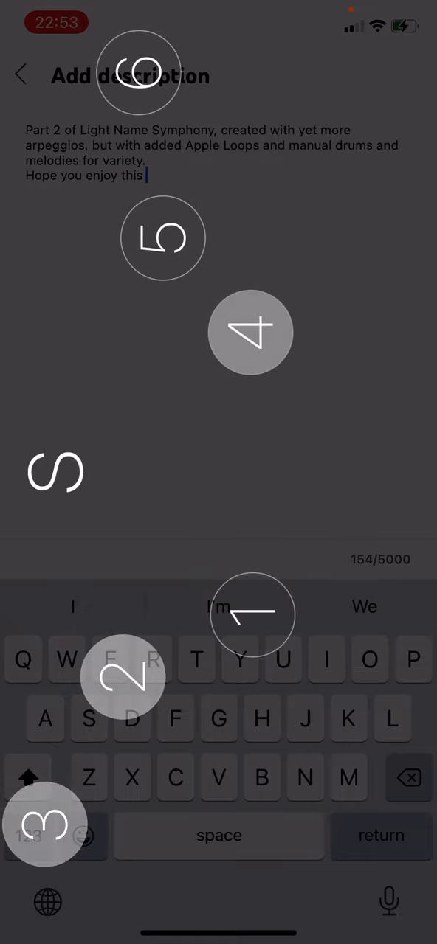
pyautogui.write('as much as I did')
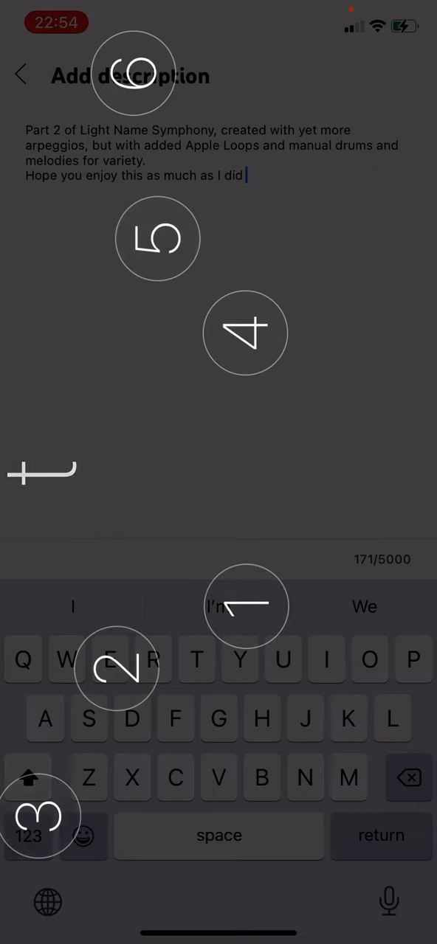
pyautogui.write('creating it!')
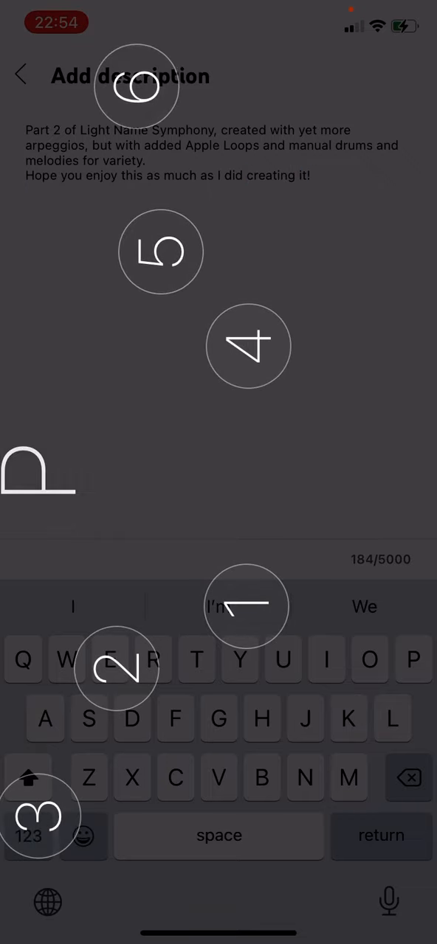
pyautogui.write('Peace!')
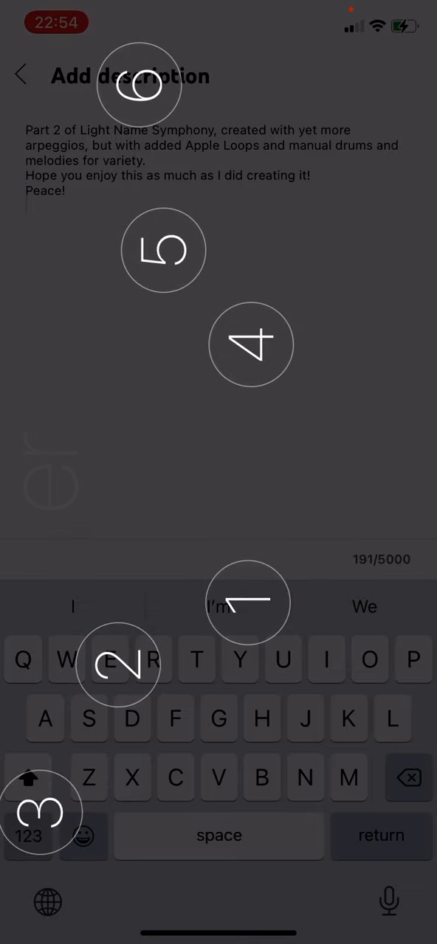
pyautogui.write('Pitchmaster of')
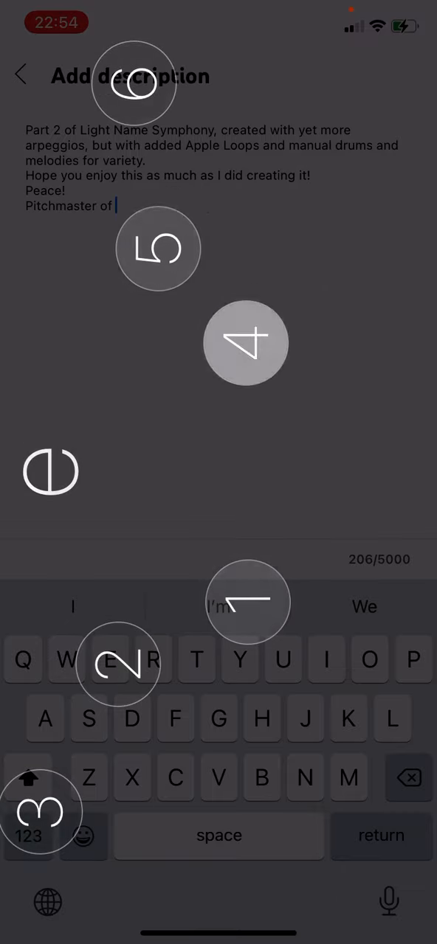
pyautogui.write('Omnicollective')
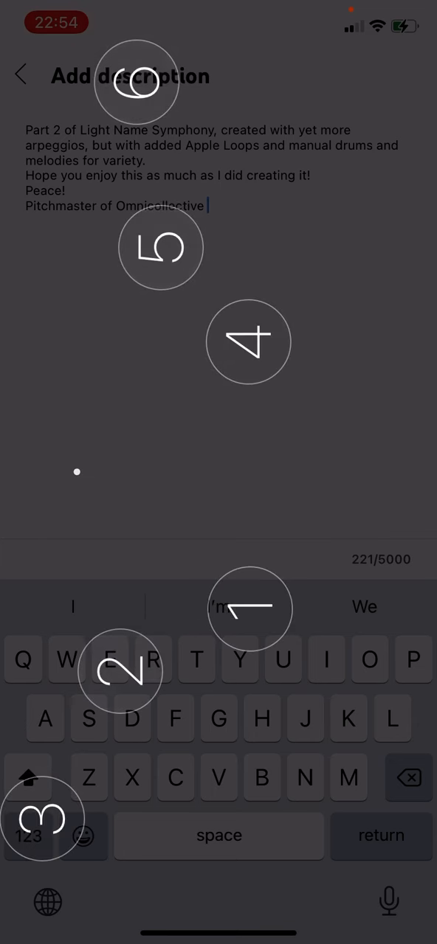
pyautogui.write('Creativity.')
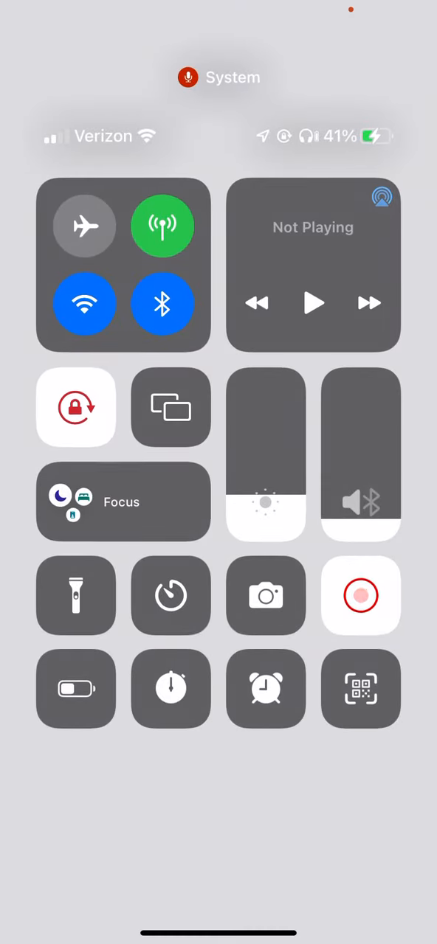
pyautogui.click(76, 691)
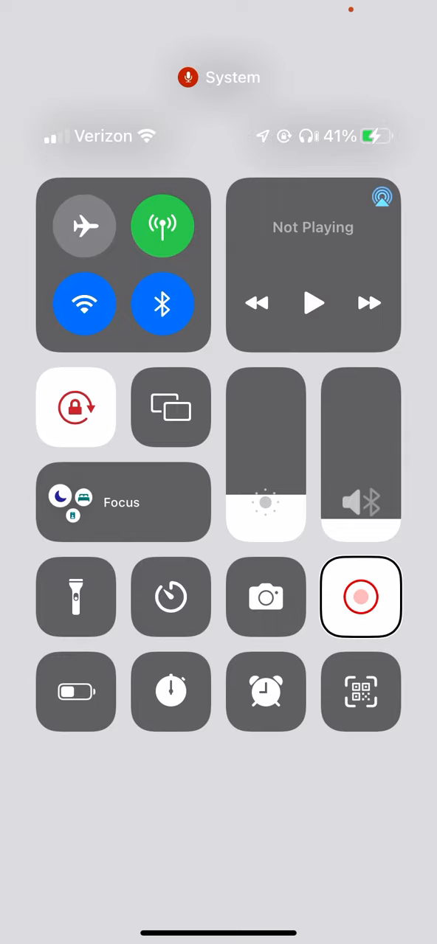
pyautogui.click(360, 596)
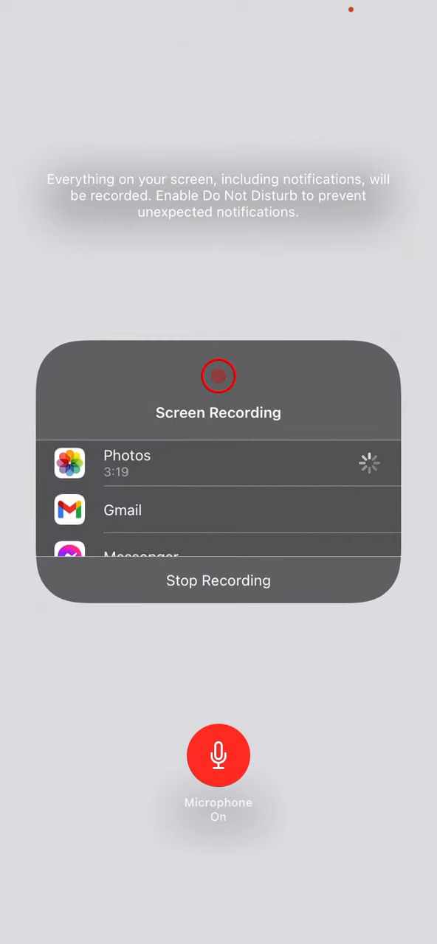
pyautogui.click(219, 755)
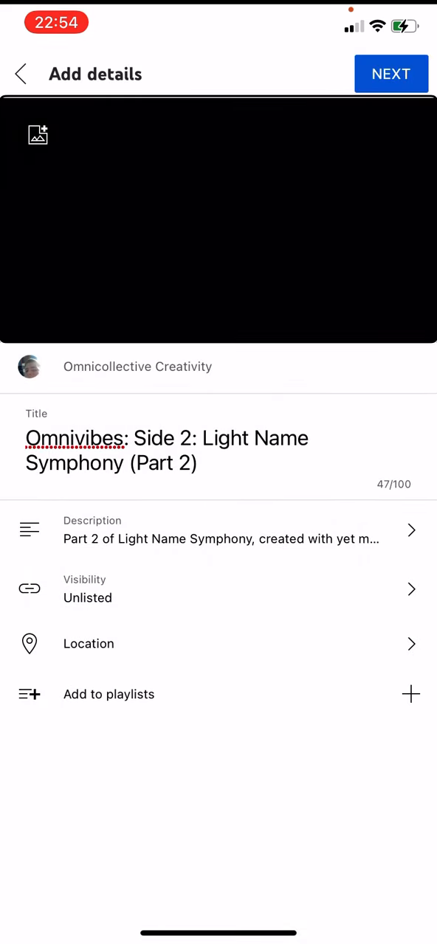
# Add the video to the Omnivibes playlist and continue to Select audience
pyautogui.click(218, 531)
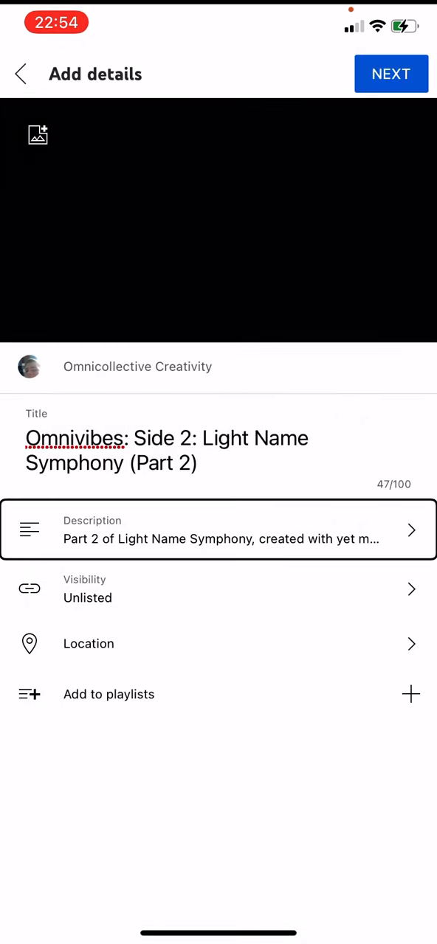
pyautogui.click(218, 588)
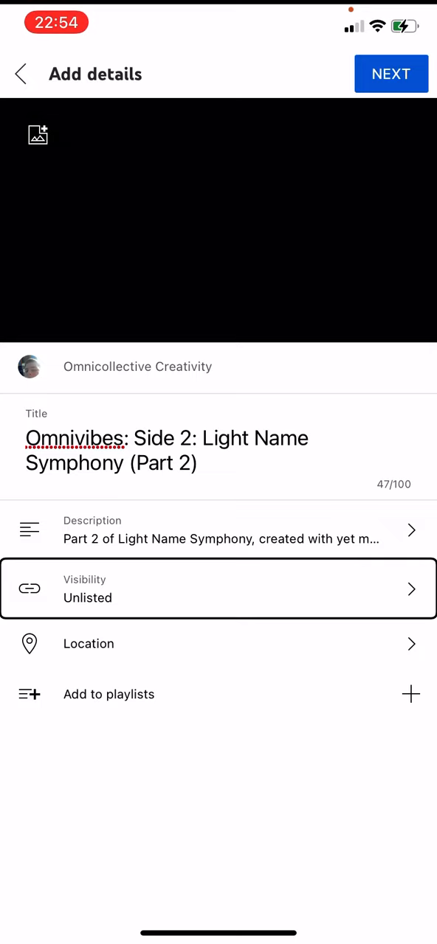
pyautogui.click(108, 693)
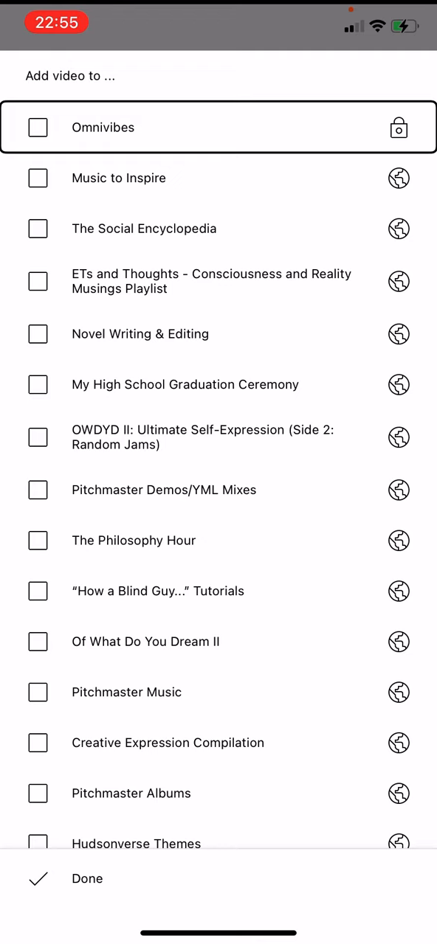
pyautogui.click(38, 127)
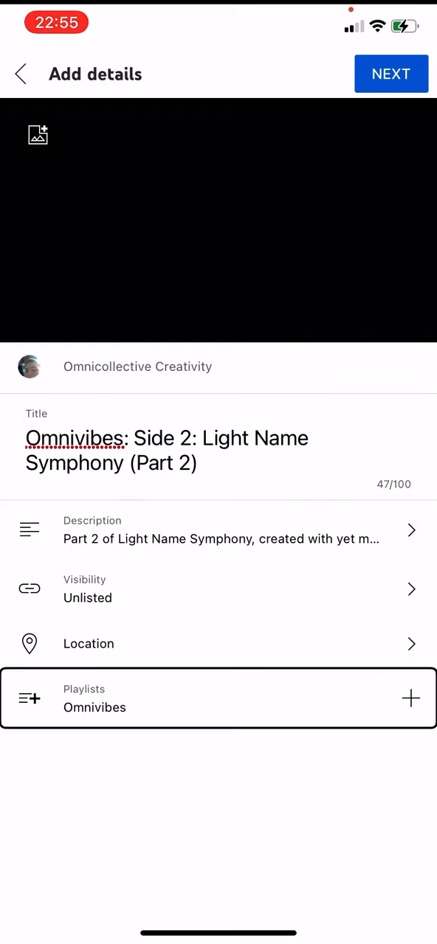
pyautogui.click(391, 74)
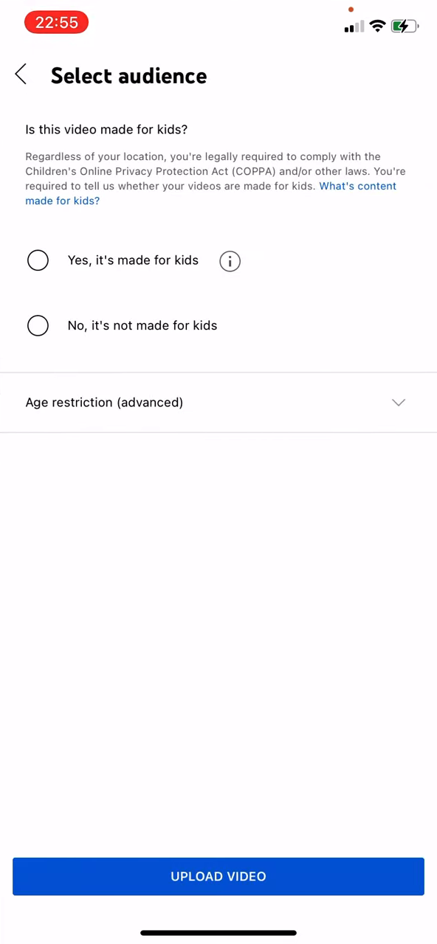